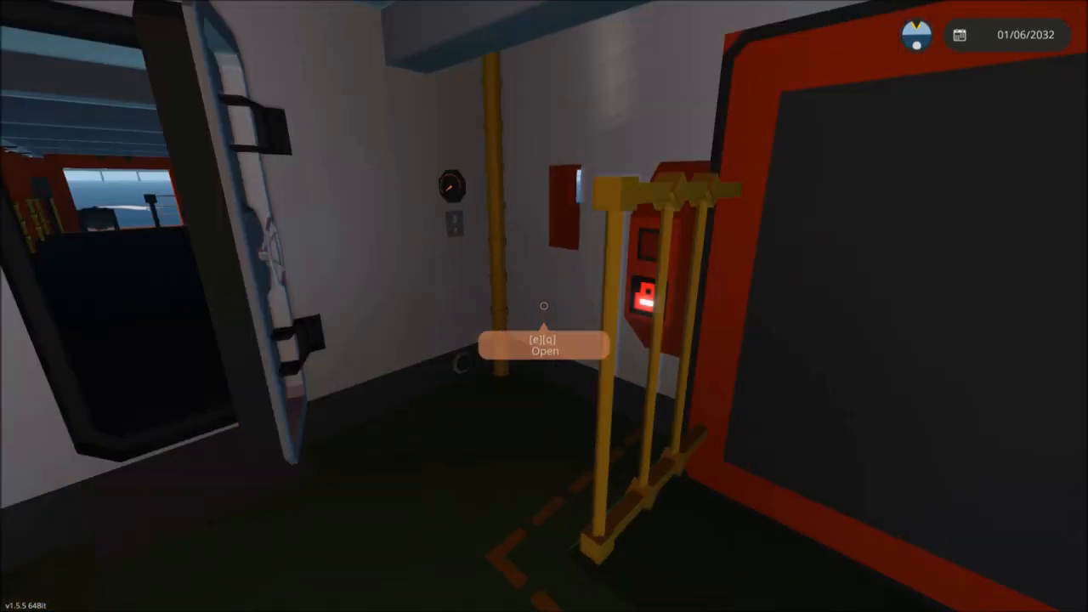
# Step: Open the interior door and walk out onto the upper deck overlooking the sea
pyautogui.press('e')
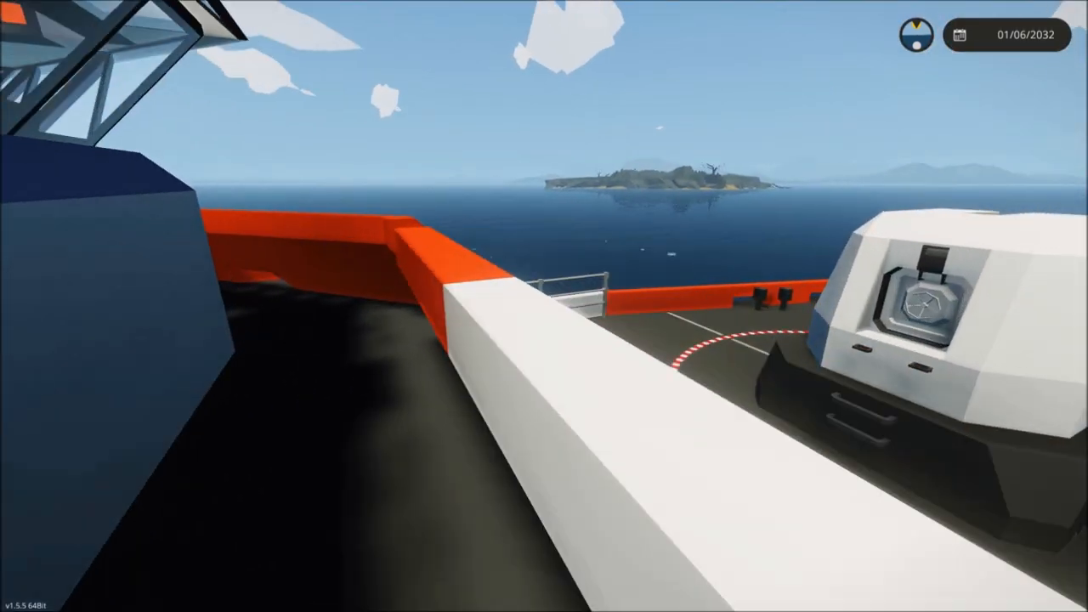
pyautogui.moveTo(544, 306)
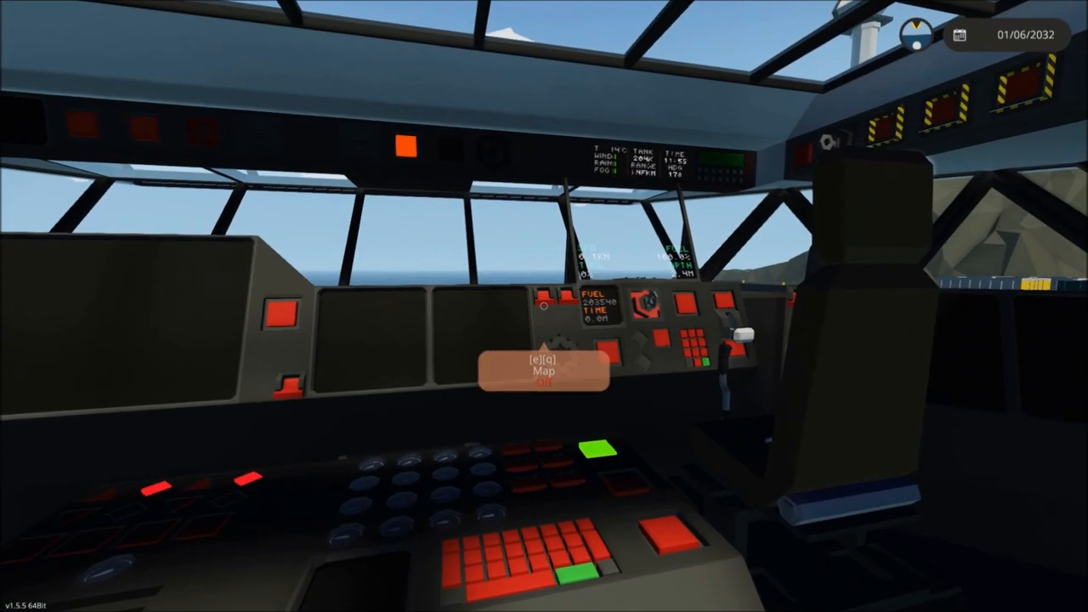
# Step: Sit in the engineer's seat on the bridge to control the turret and mast camera
pyautogui.press('e')
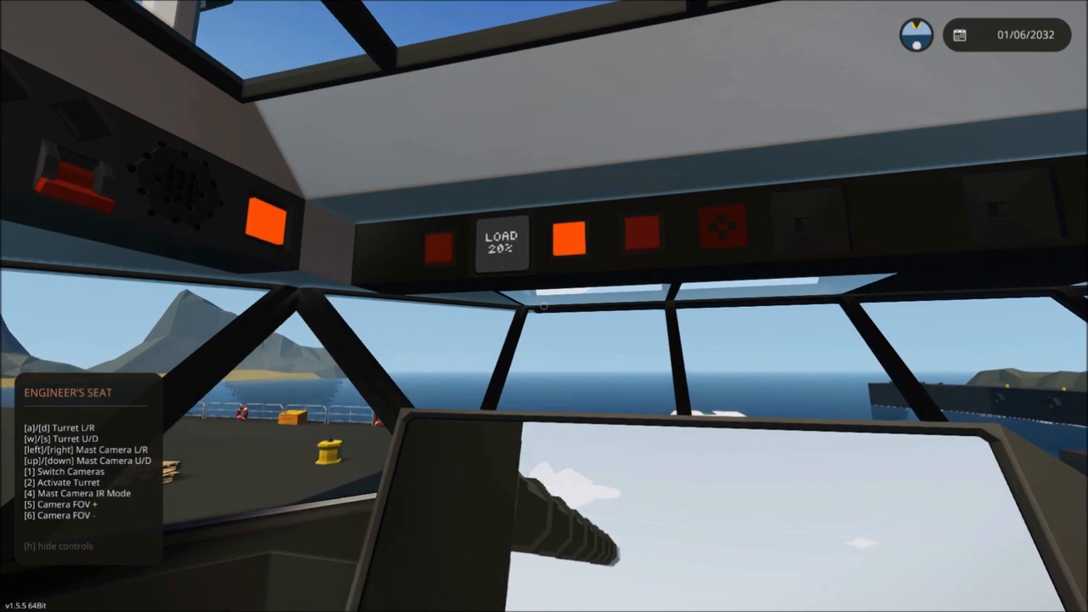
pyautogui.moveTo(545, 306)
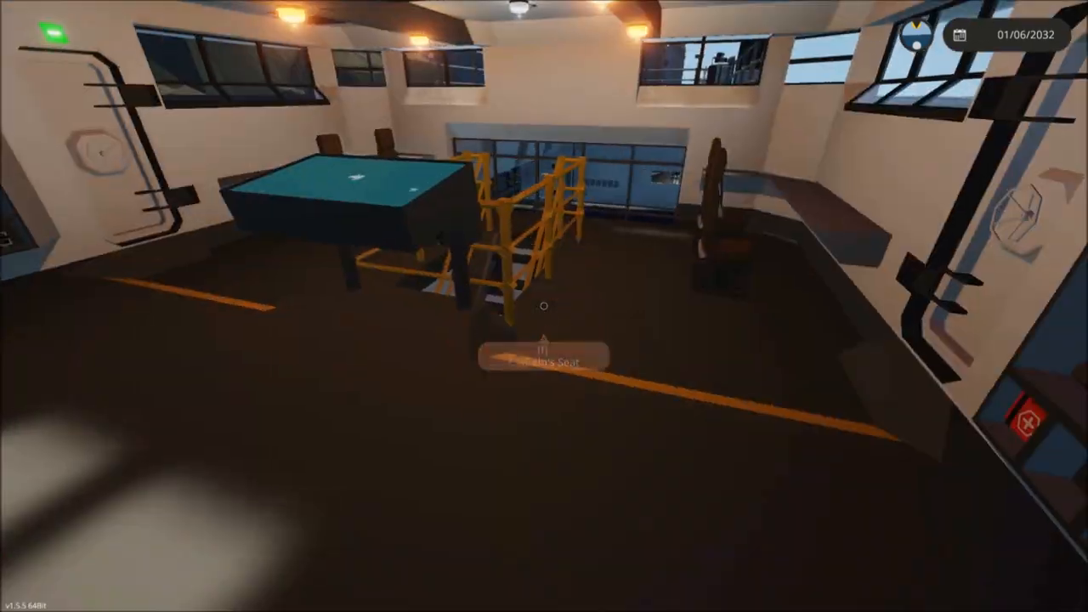
# Step: Sit in the captain's seat at the helm with fuel, speed, depth and radar displays
pyautogui.click(544, 352)
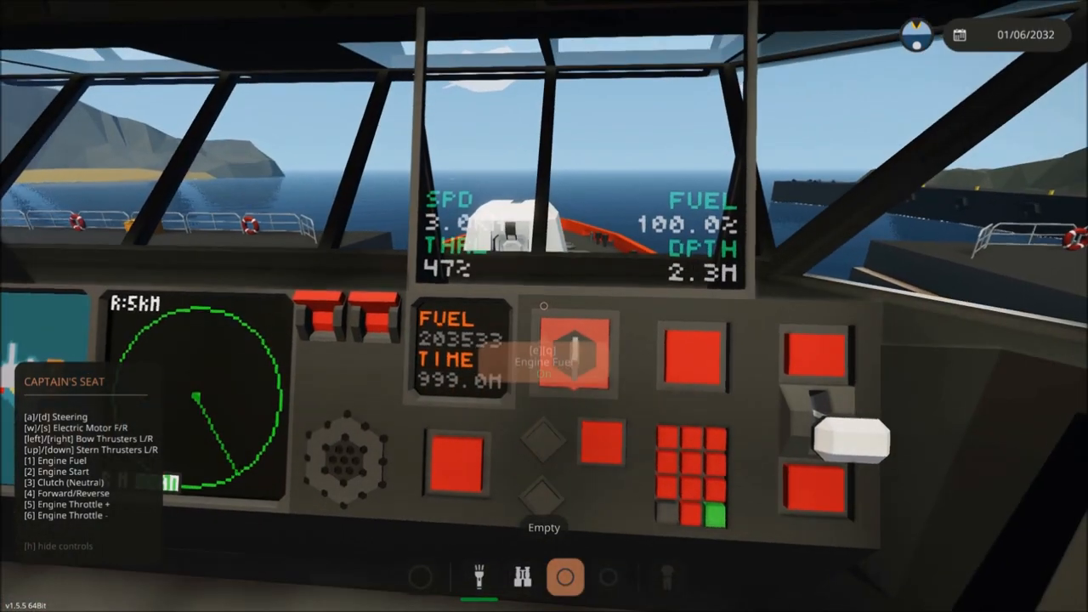
pyautogui.click(573, 360)
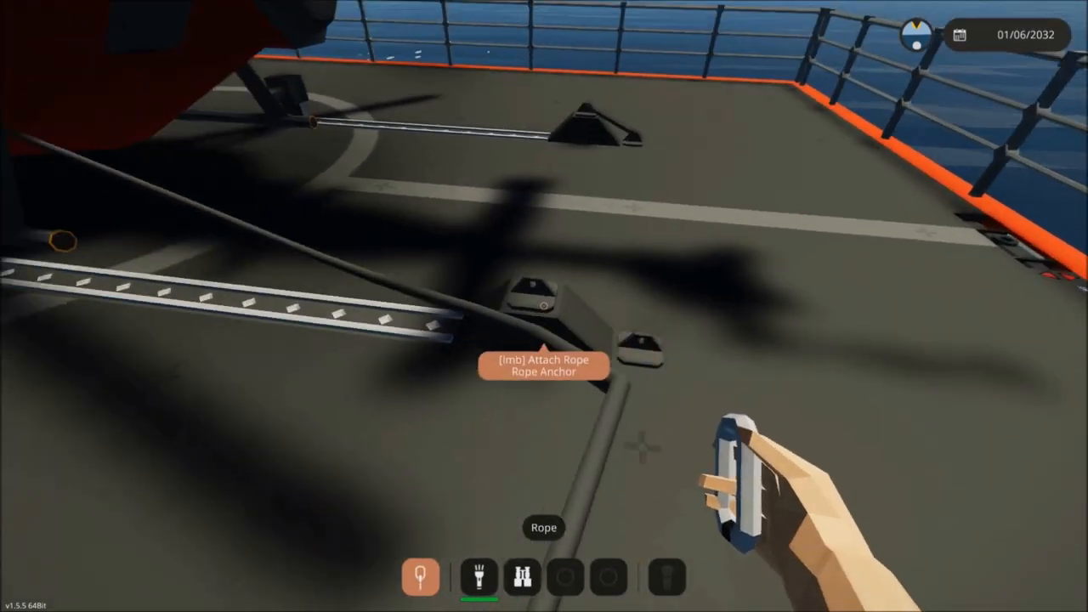
# Step: Attach a rope from the helicopter toward the deck rope anchors
pyautogui.click(544, 374)
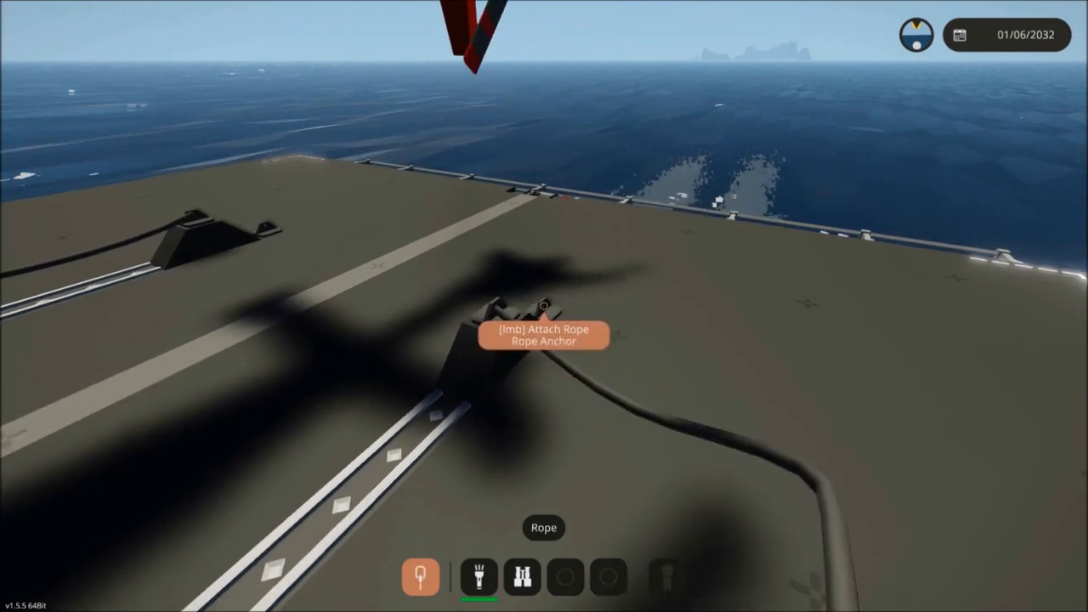
# Step: Hook the carried rope onto the deck rope anchor
pyautogui.click(544, 306)
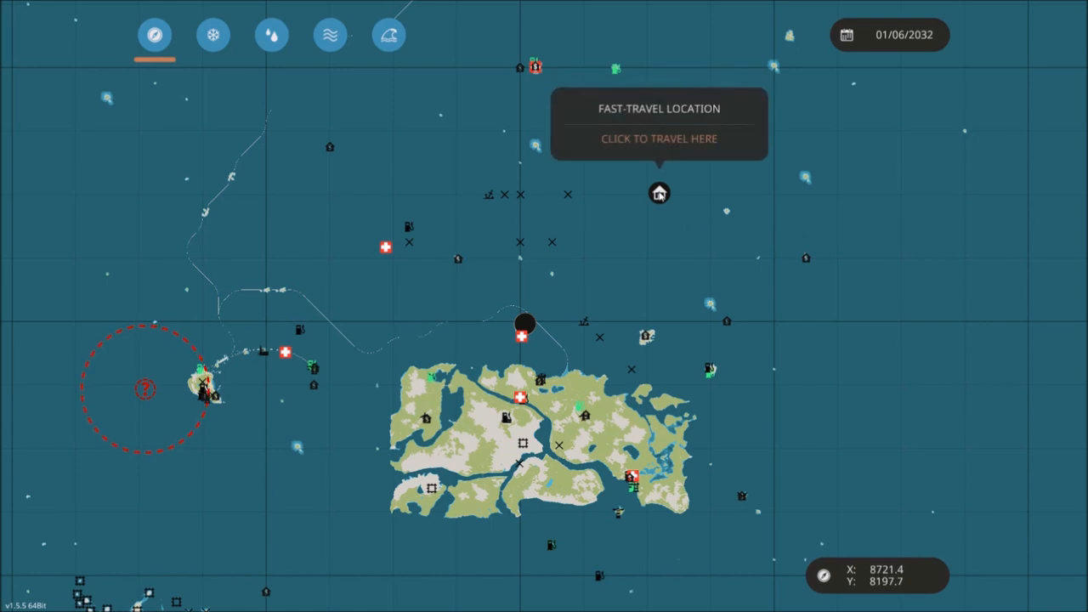
# Step: Place a waypoint on the world map about 11.5 km ahead of the ship
pyautogui.rightClick(660, 194)
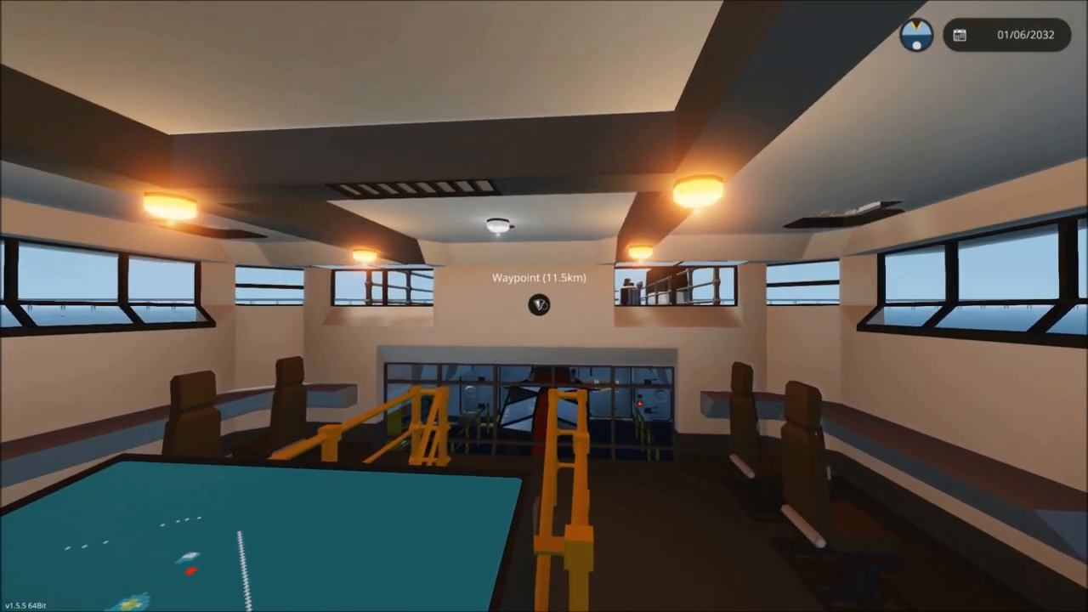
pyautogui.moveTo(544, 306)
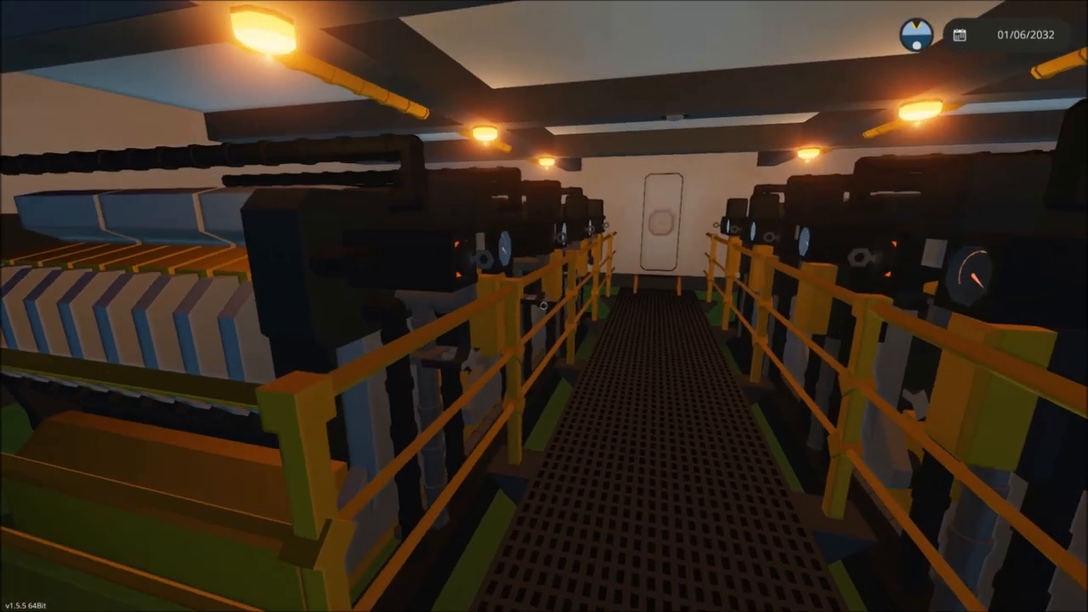
pyautogui.moveTo(544, 306)
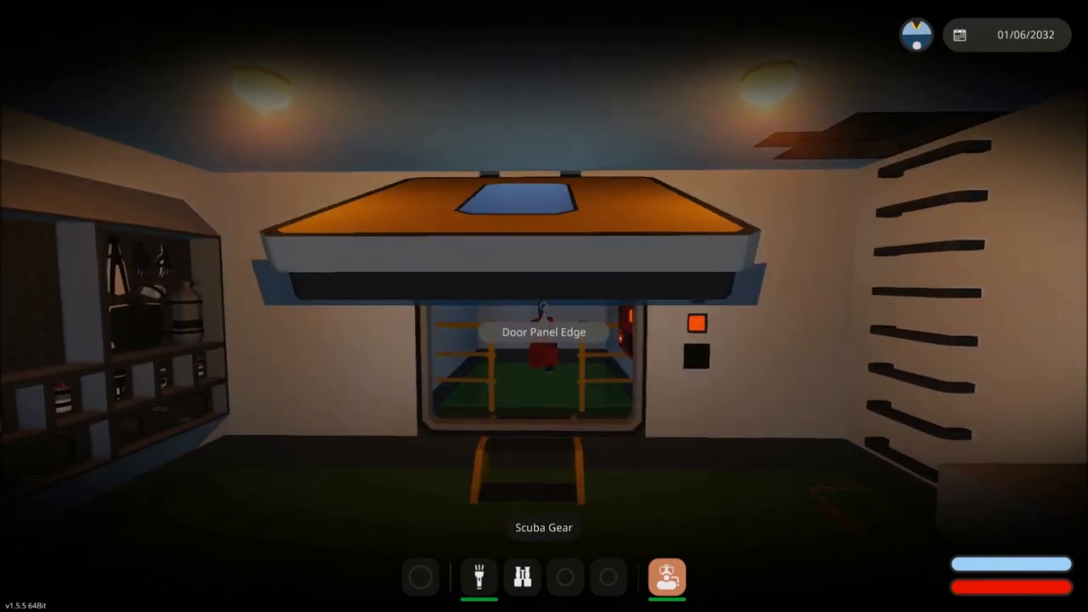
pyautogui.moveTo(544, 307)
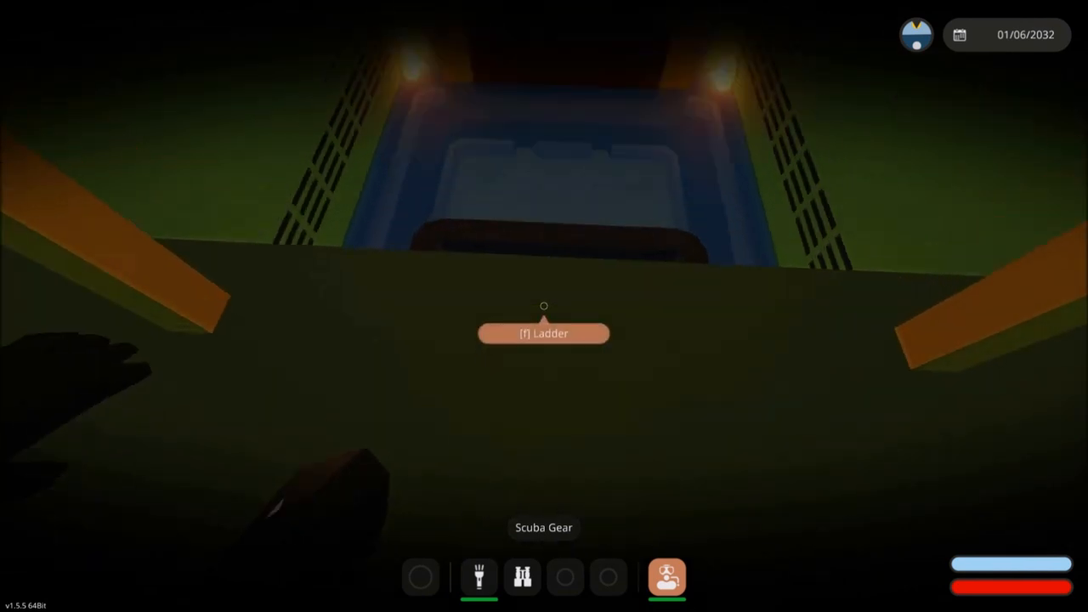
# Step: Grab the ladder inside the airlock while wearing scuba gear
pyautogui.press('f')
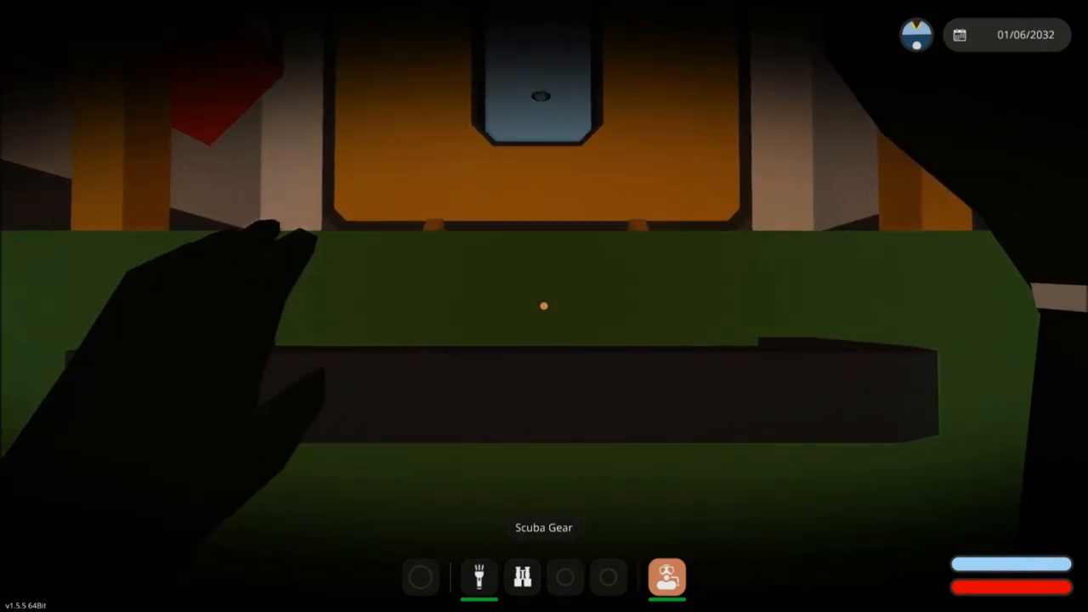